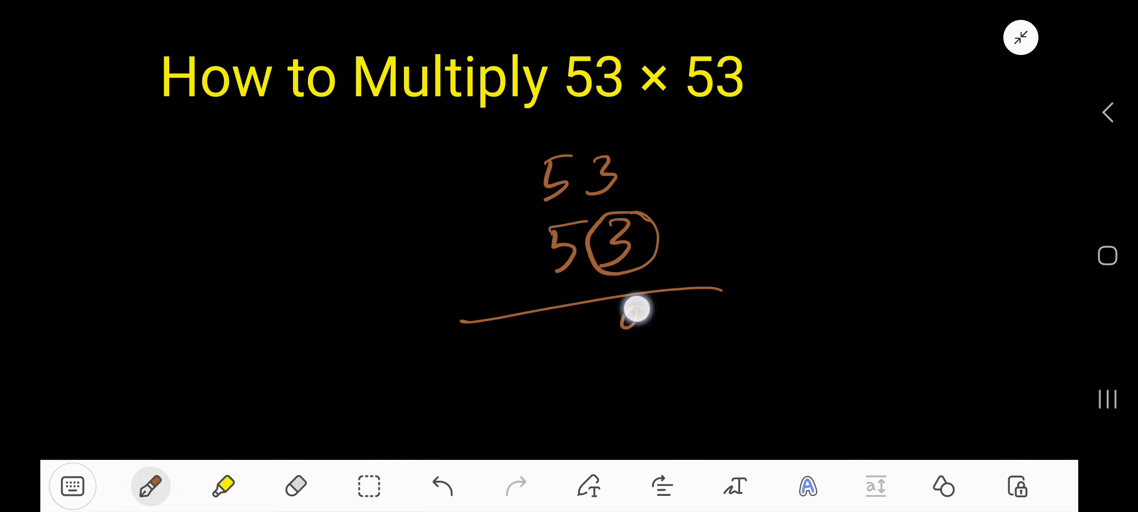
- Write the first digit of the partial product 159 below the line
{"action": "left_click_drag", "start_coordinate": [627, 308], "coordinate": [638, 348]}
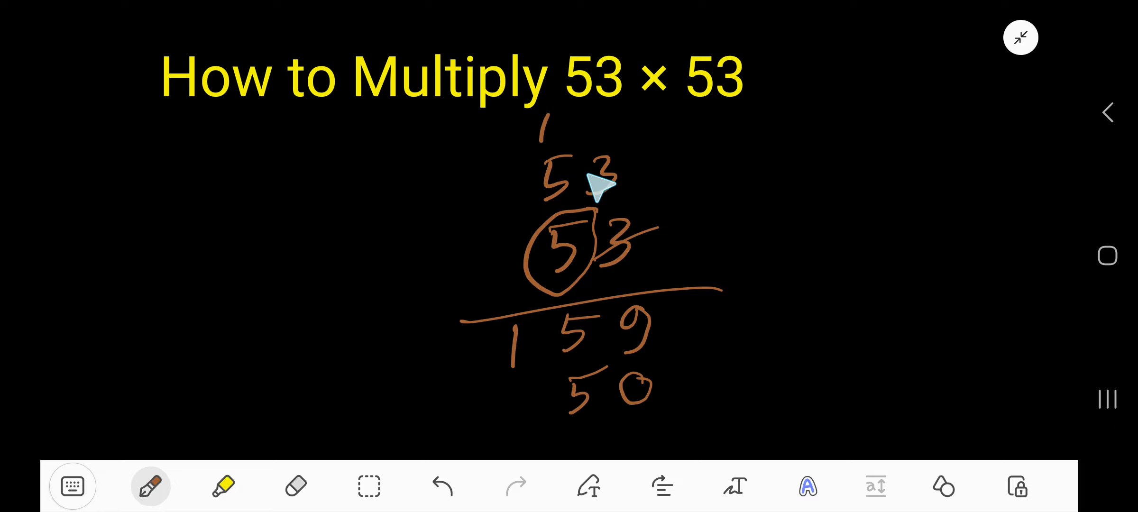
{"action": "mouse_move", "coordinate": [554, 168]}
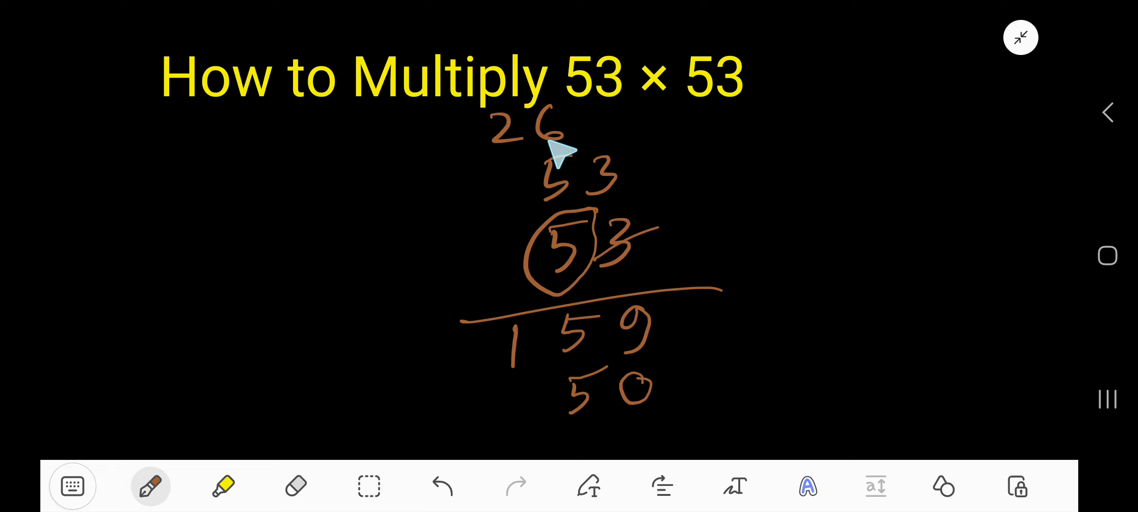
{"action": "mouse_move", "coordinate": [533, 410]}
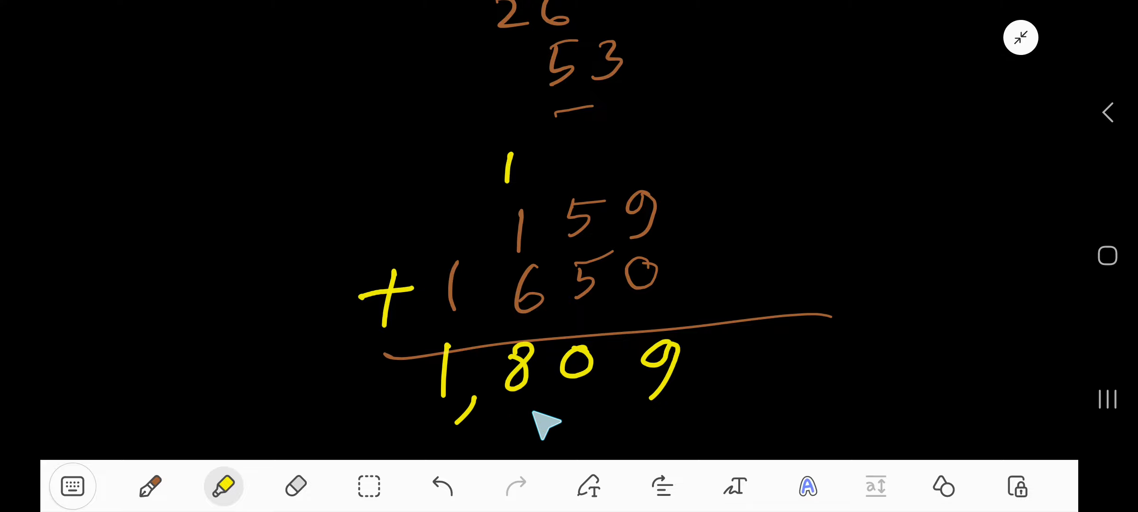
- Underline the final answer 1,809 with the yellow highlighter
{"action": "left_click_drag", "start_coordinate": [697, 378], "coordinate": [842, 374]}
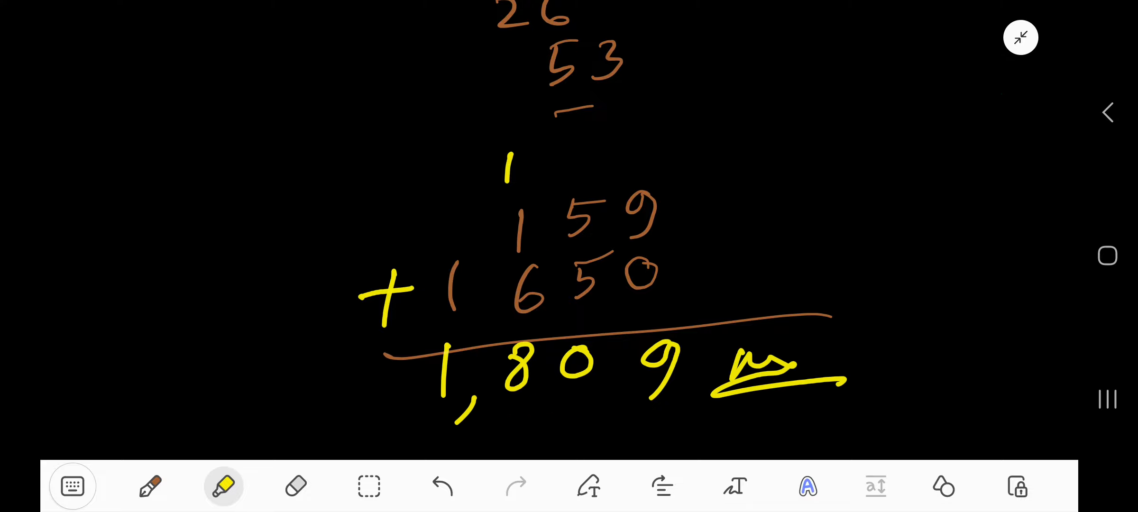